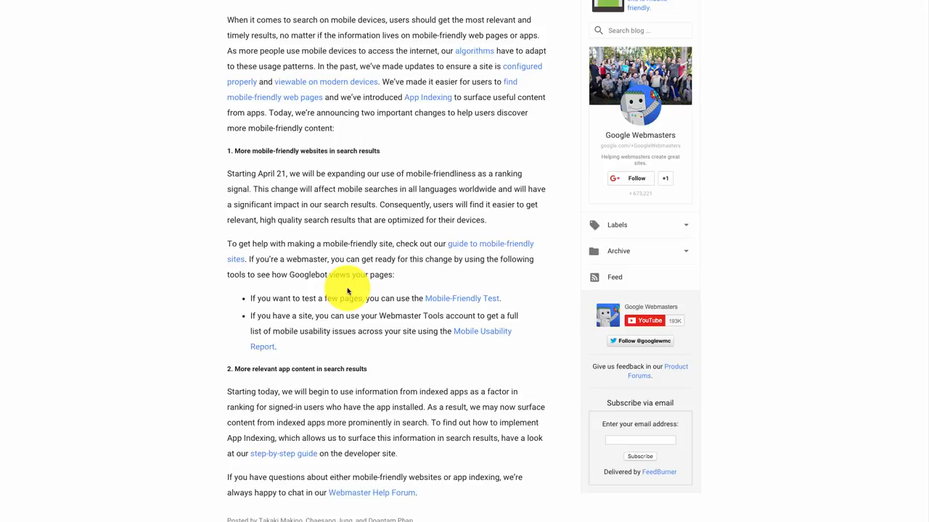
mouse_move(241, 293)
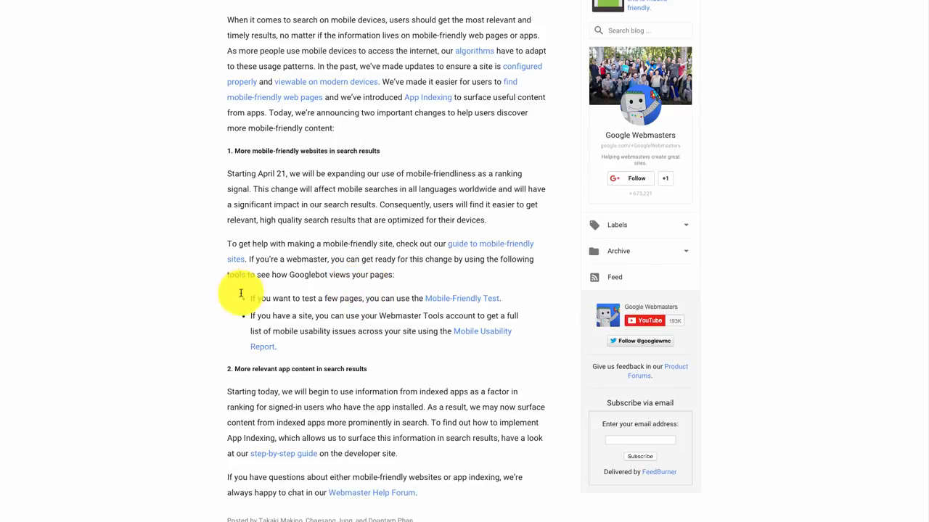
mouse_move(444, 303)
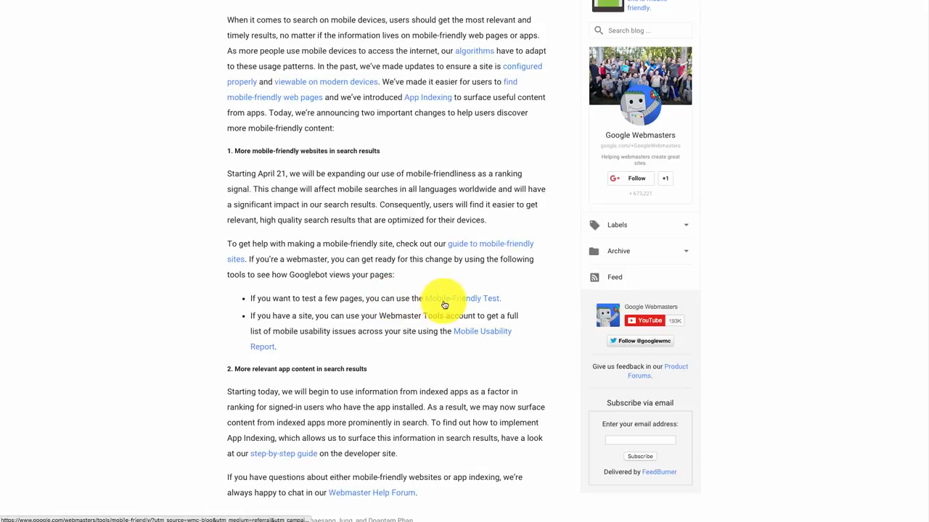
Step: Open Google's Mobile-Friendly Test and focus the 'Enter a web page URL' box
click(461, 299)
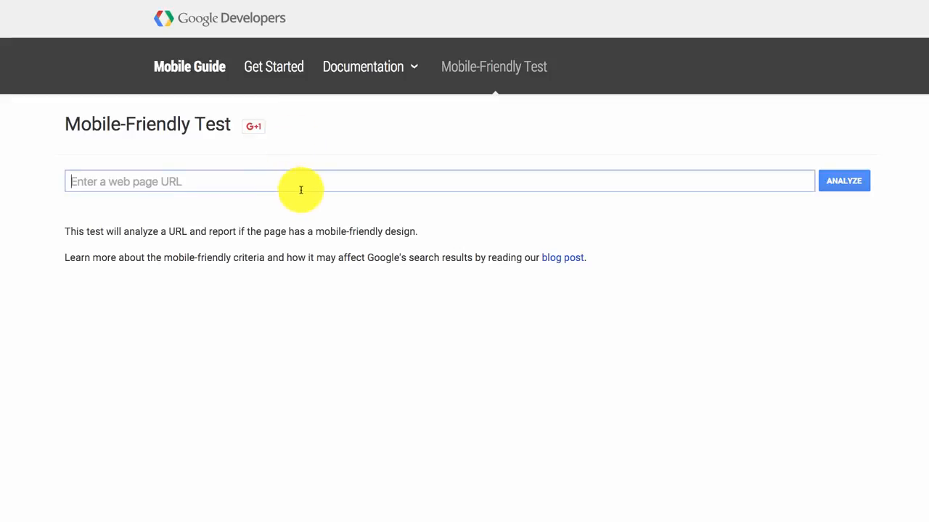
click(843, 180)
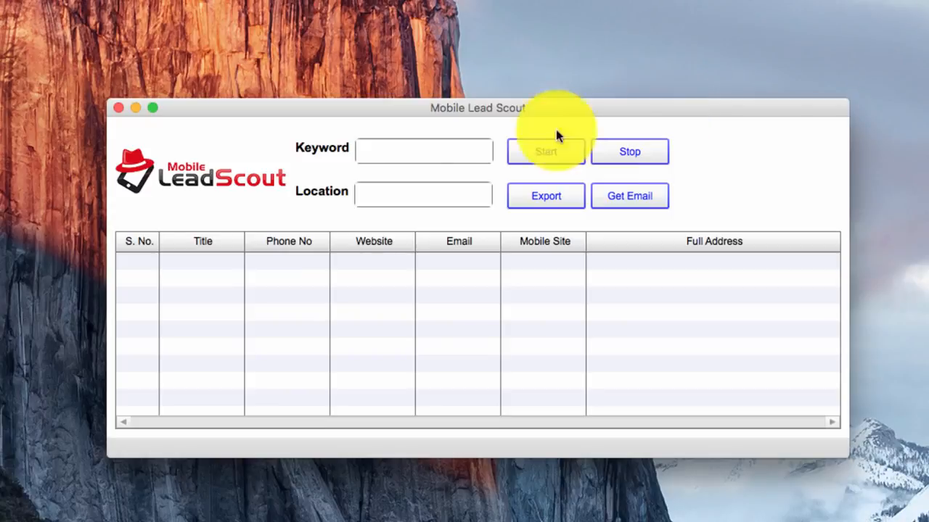
Step: Search Mobile Lead Scout for keyword 'cpa' in location 'milwaukee, wi'
text(cpa)
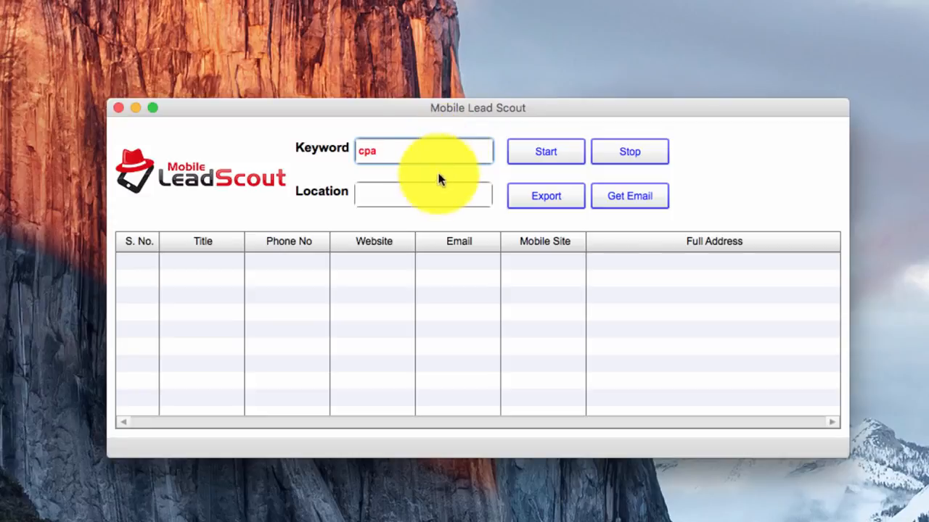
text(milwaukee)
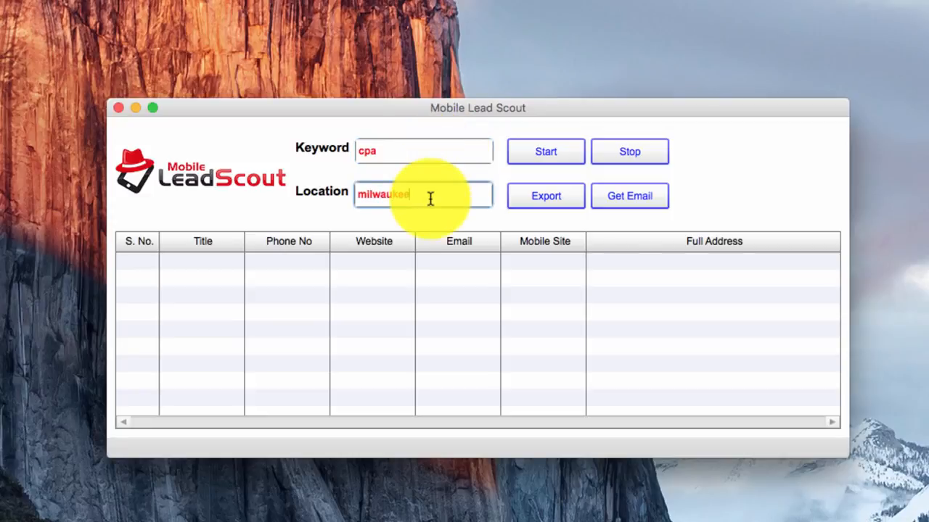
click(545, 153)
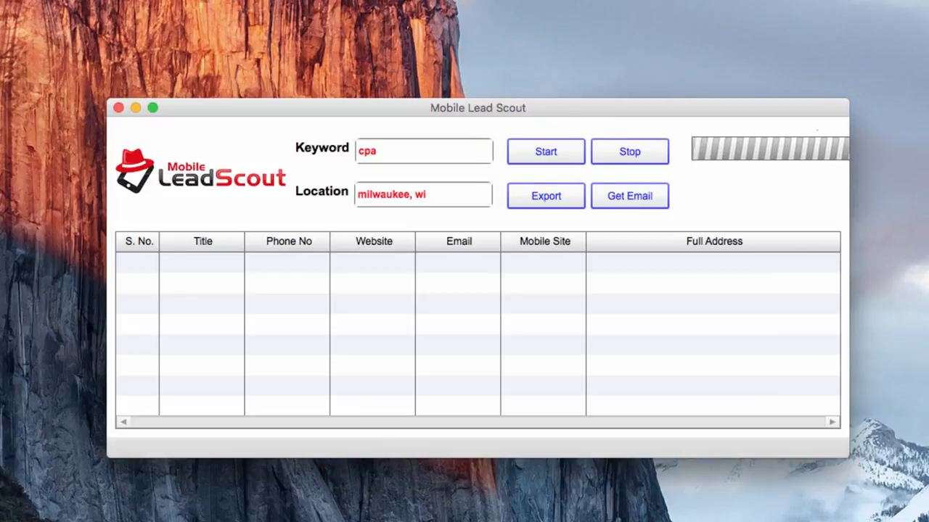
Step: Run the search and inspect the 735 N Water St, Ritz Holman LLP and Kkcpa leads
click(546, 151)
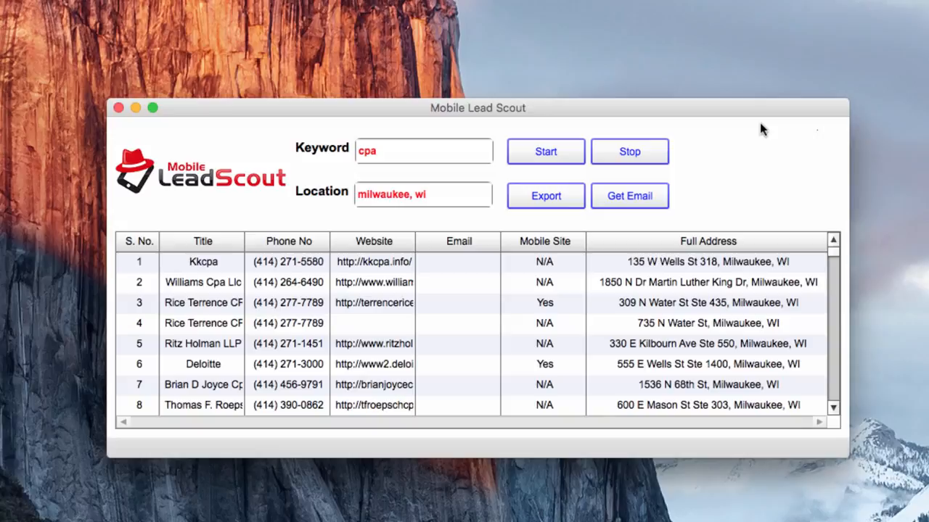
mouse_move(688, 172)
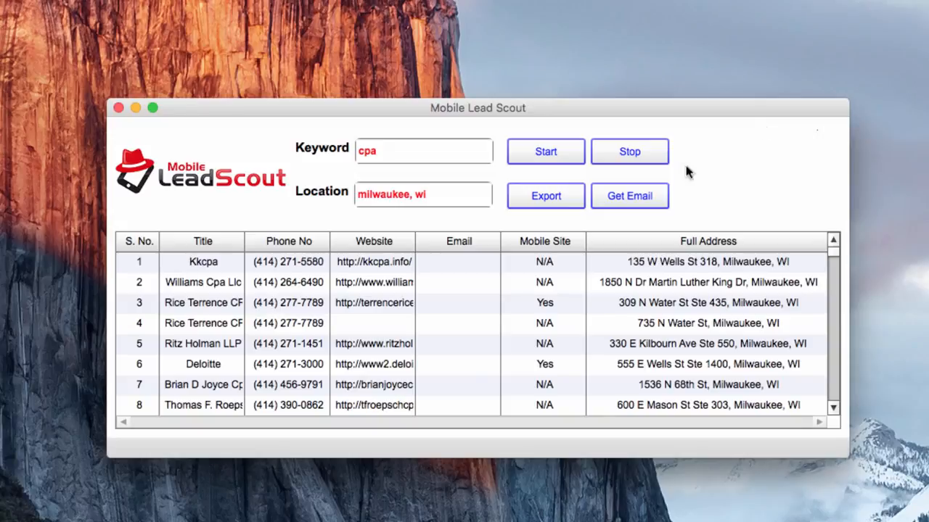
click(544, 322)
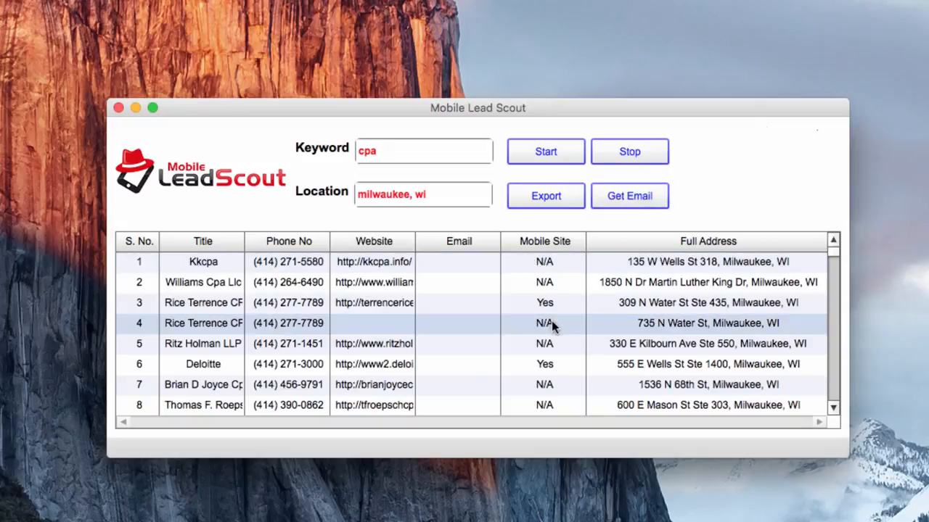
click(444, 343)
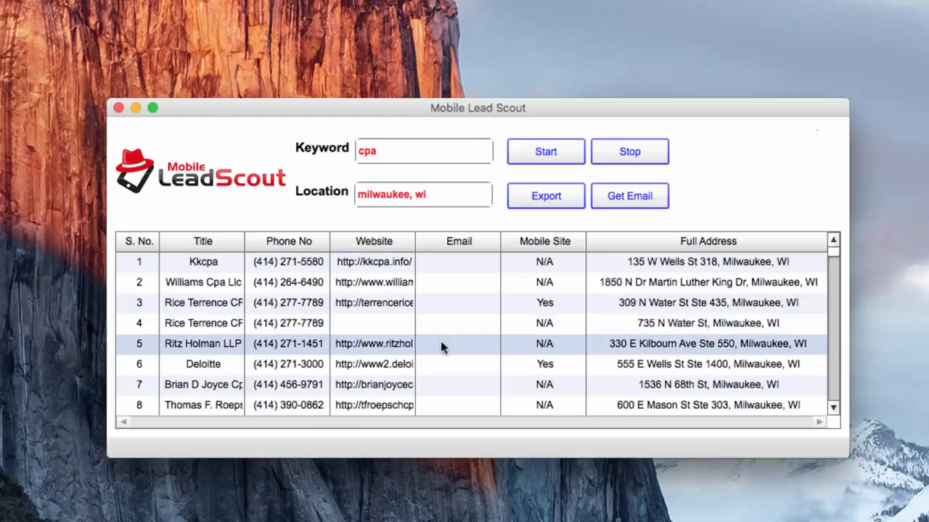
click(203, 261)
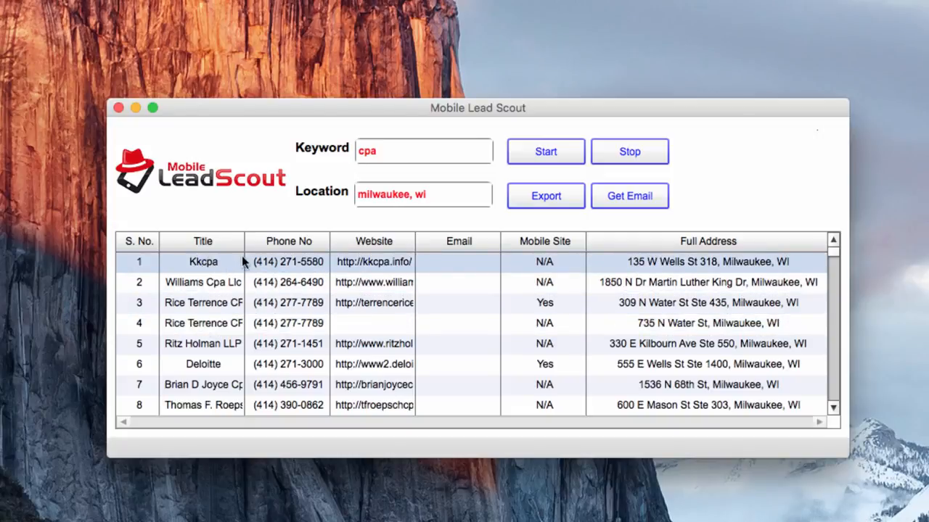
mouse_move(615, 275)
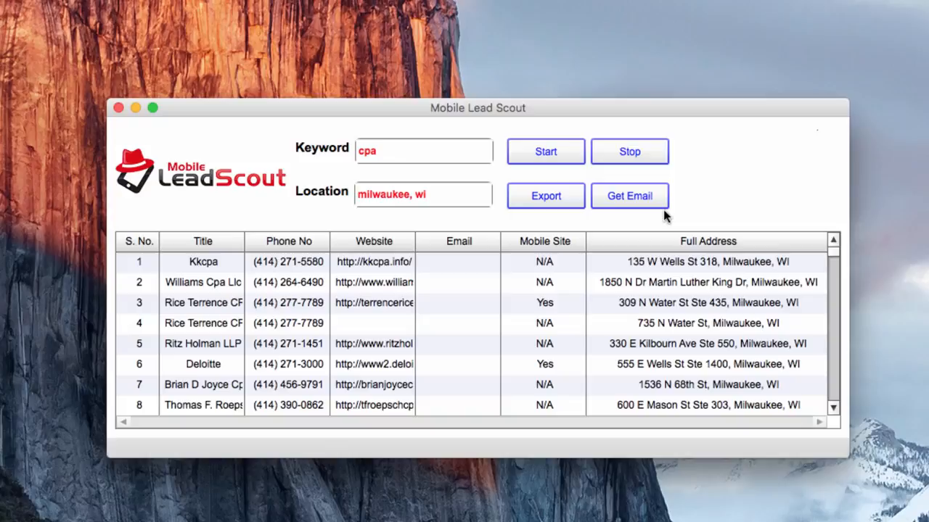
Step: Start Get Email lookup to fill the Email column for the listed leads
click(630, 196)
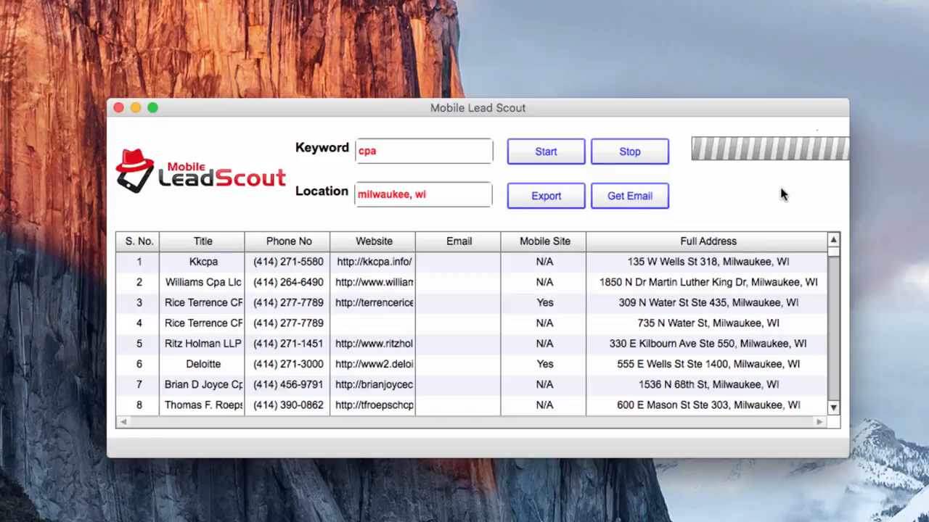
click(628, 196)
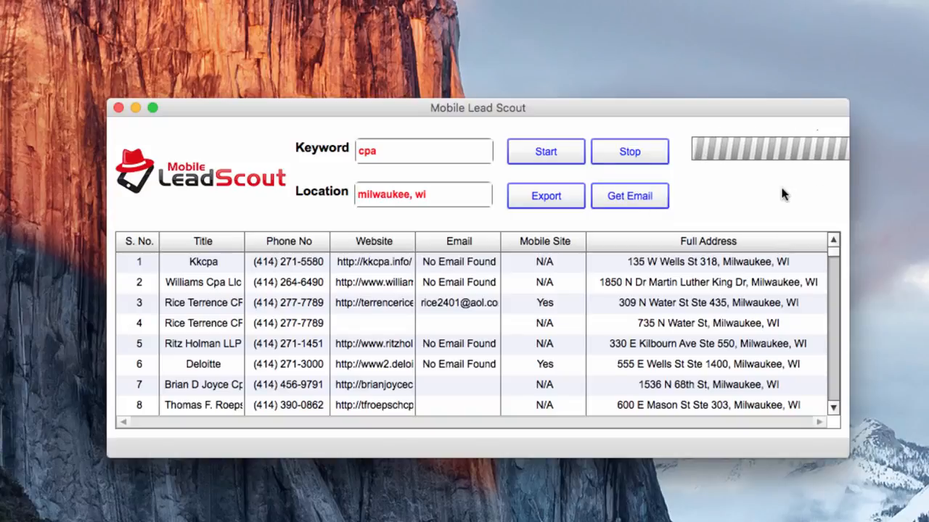